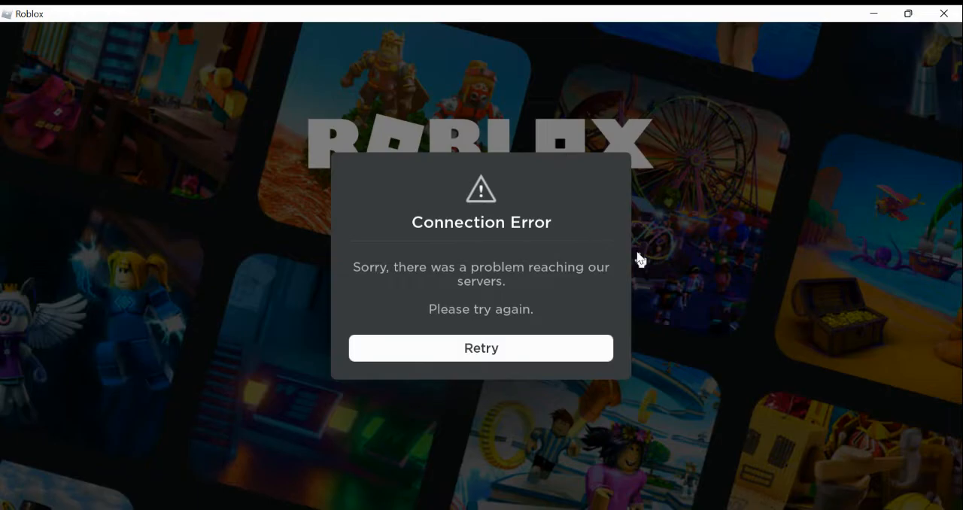
{"action": "mouse_move", "coordinate": [512, 273]}
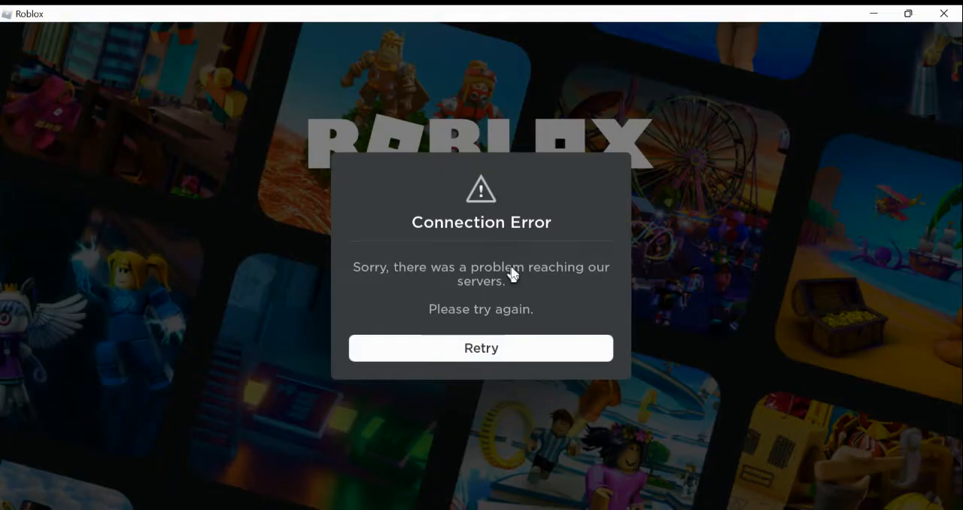
{"action": "mouse_move", "coordinate": [587, 282]}
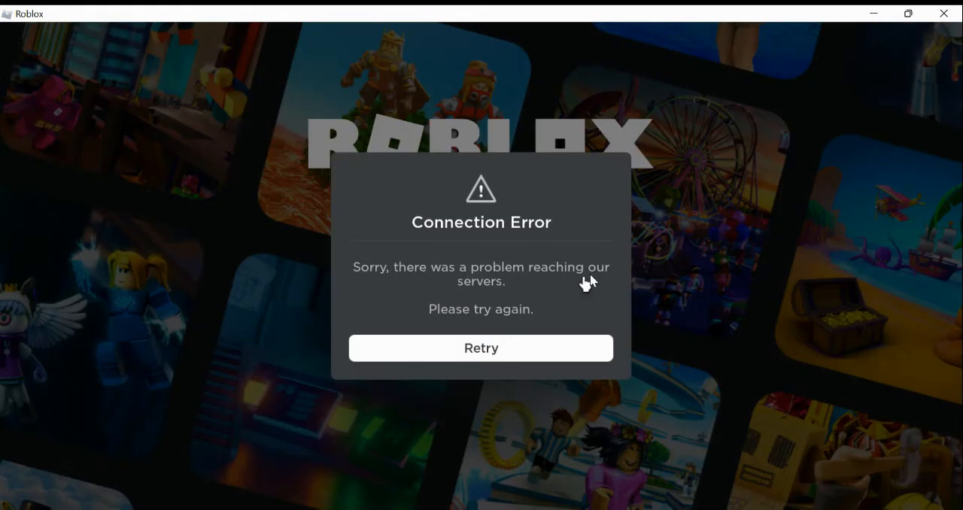
{"action": "mouse_move", "coordinate": [374, 300]}
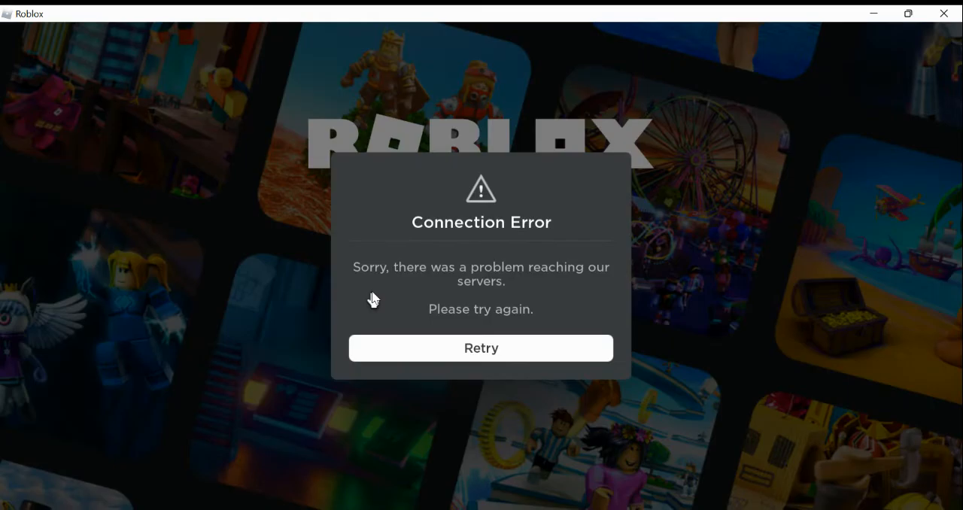
{"action": "mouse_move", "coordinate": [647, 331]}
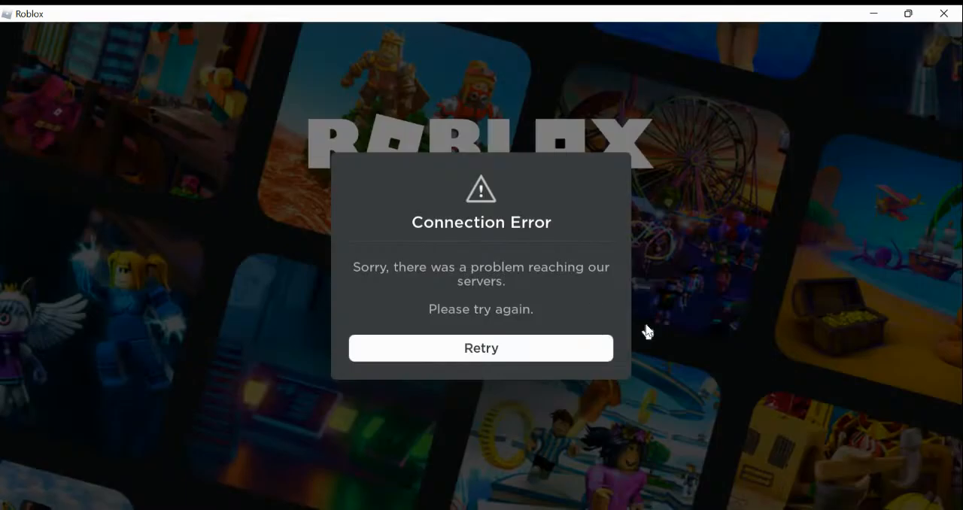
{"action": "mouse_move", "coordinate": [768, 337]}
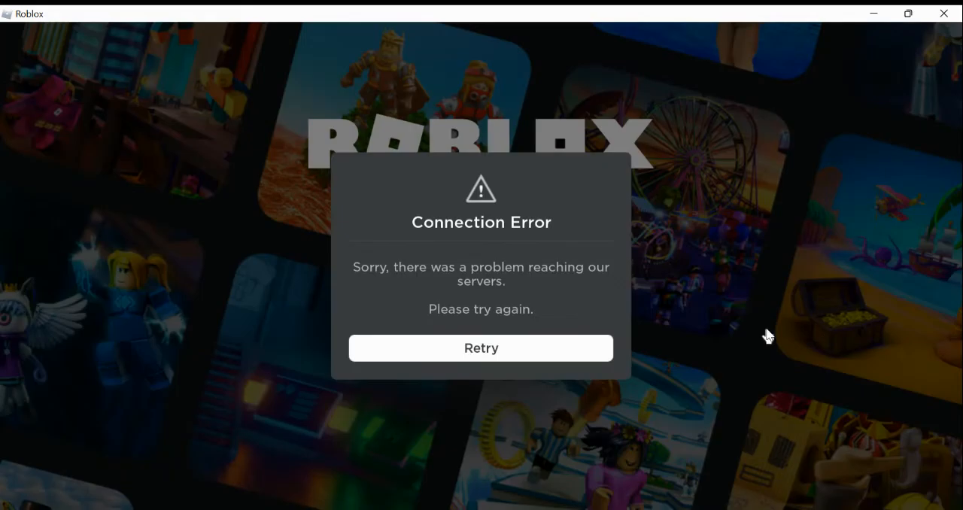
{"action": "mouse_move", "coordinate": [848, 288]}
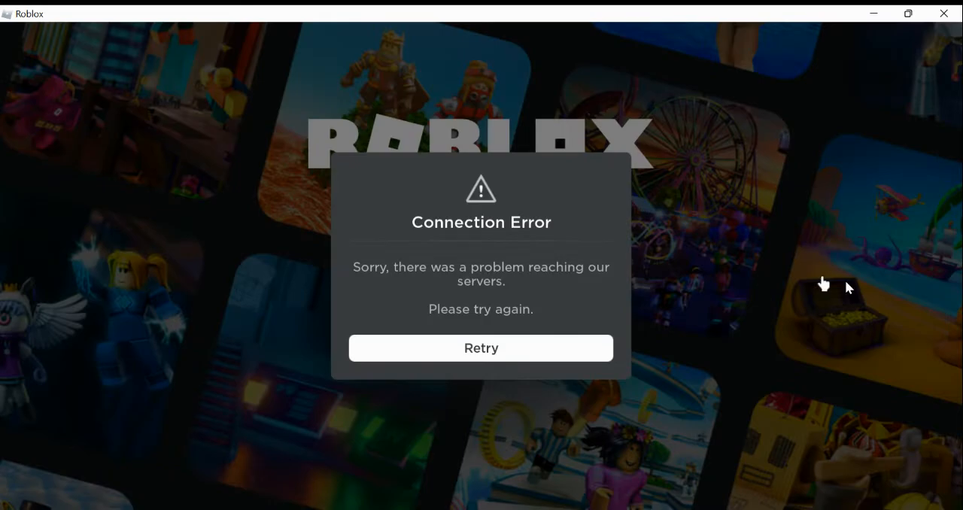
{"action": "mouse_move", "coordinate": [638, 231]}
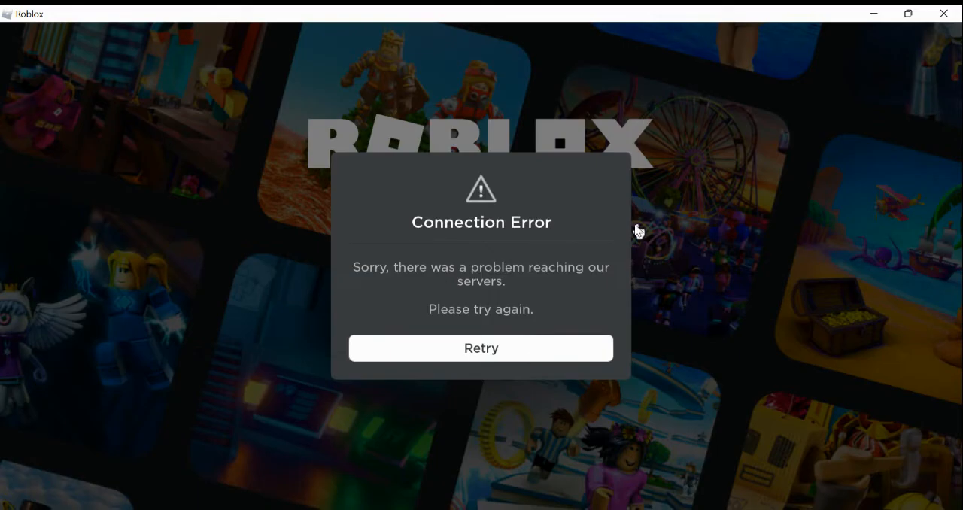
{"action": "mouse_move", "coordinate": [457, 290]}
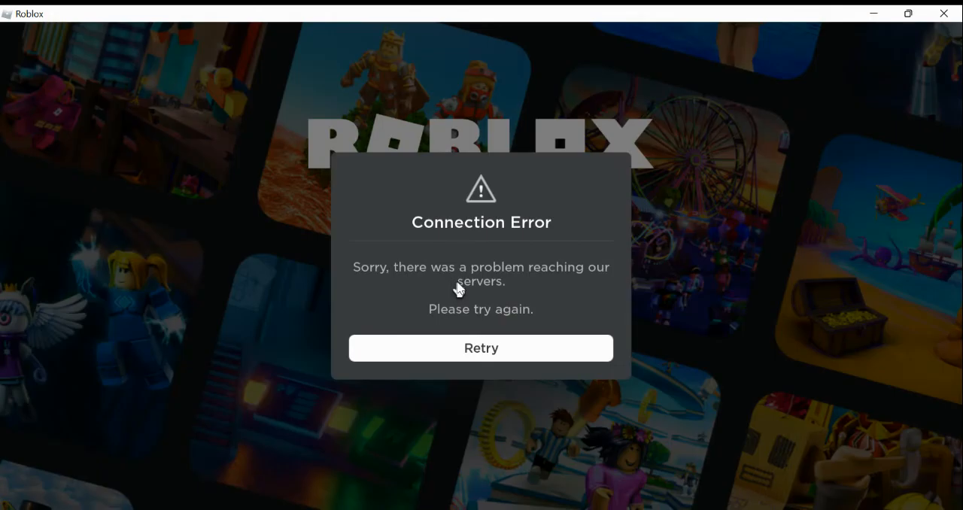
{"action": "left_click", "coordinate": [481, 348]}
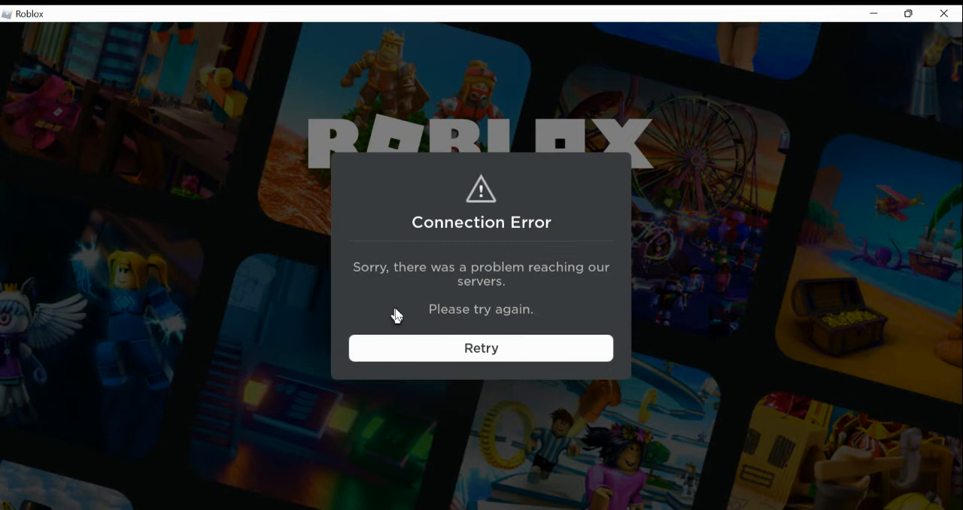
{"action": "mouse_move", "coordinate": [846, 348]}
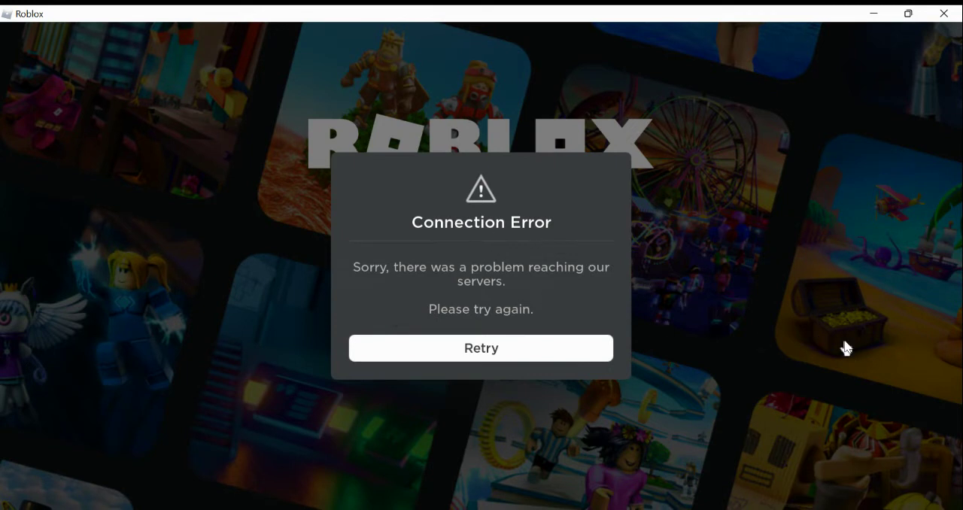
{"action": "mouse_move", "coordinate": [543, 56]}
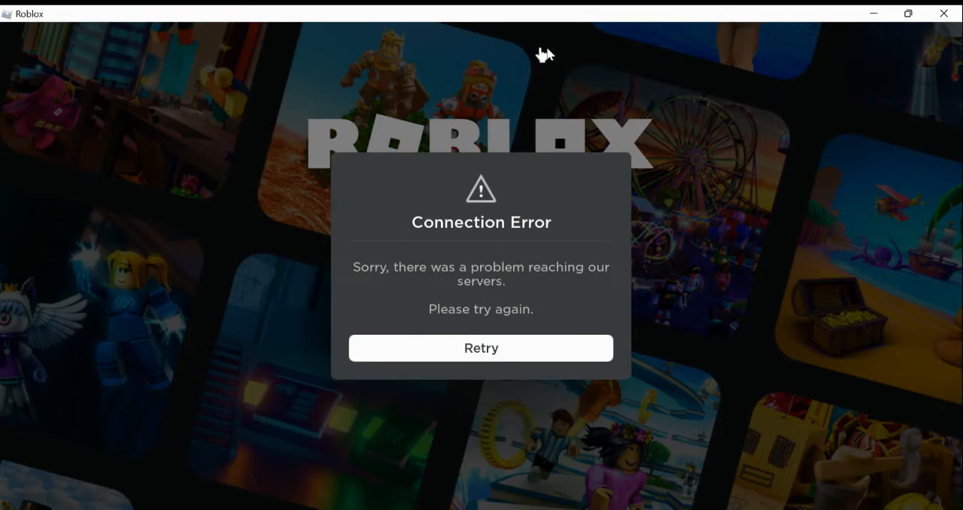
{"action": "mouse_move", "coordinate": [555, 256]}
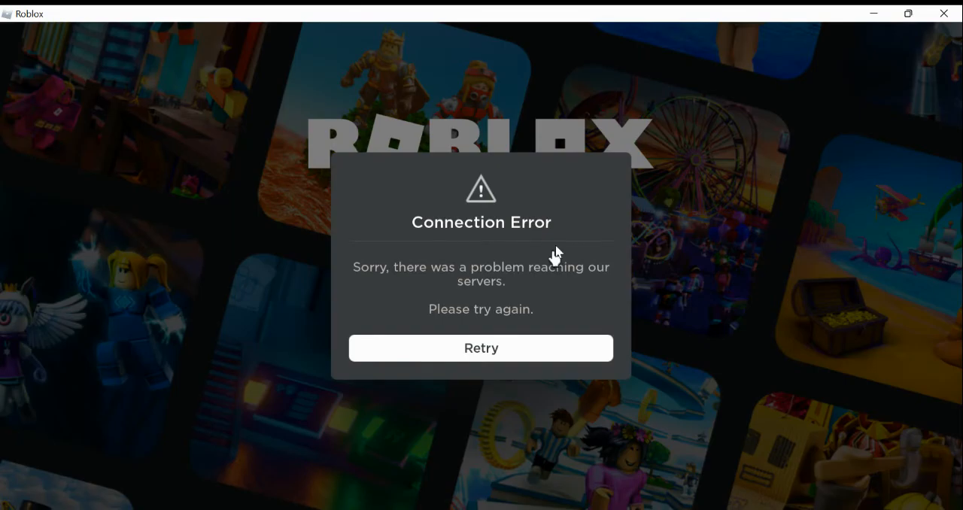
{"action": "mouse_move", "coordinate": [621, 301]}
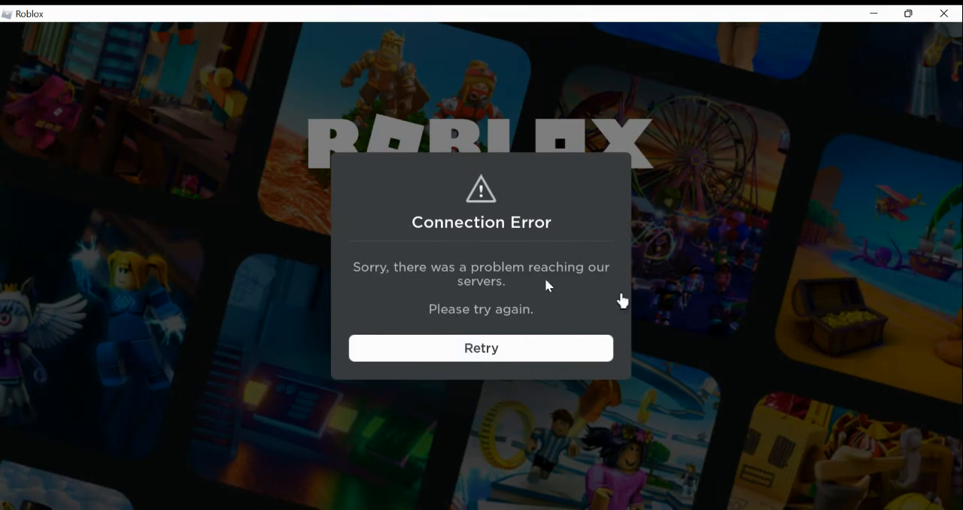
{"action": "mouse_move", "coordinate": [629, 280]}
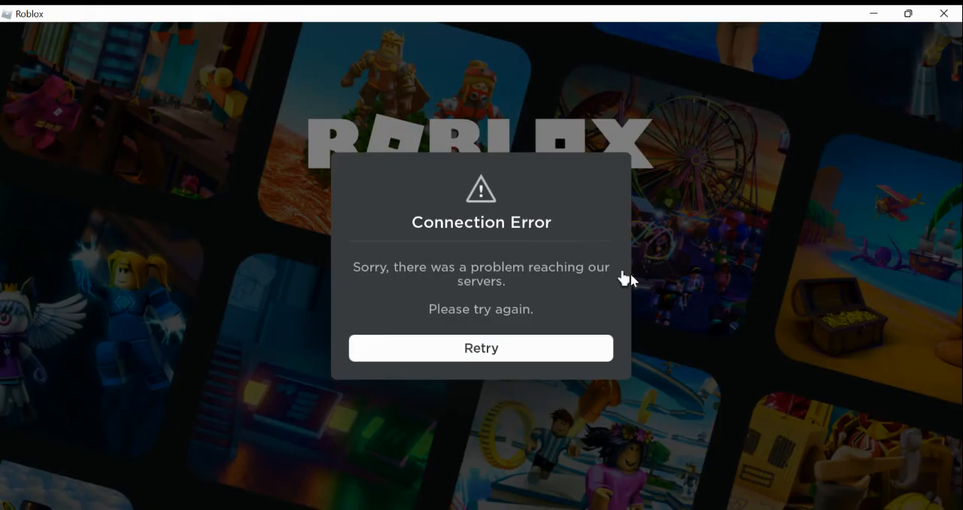
{"action": "mouse_move", "coordinate": [720, 162]}
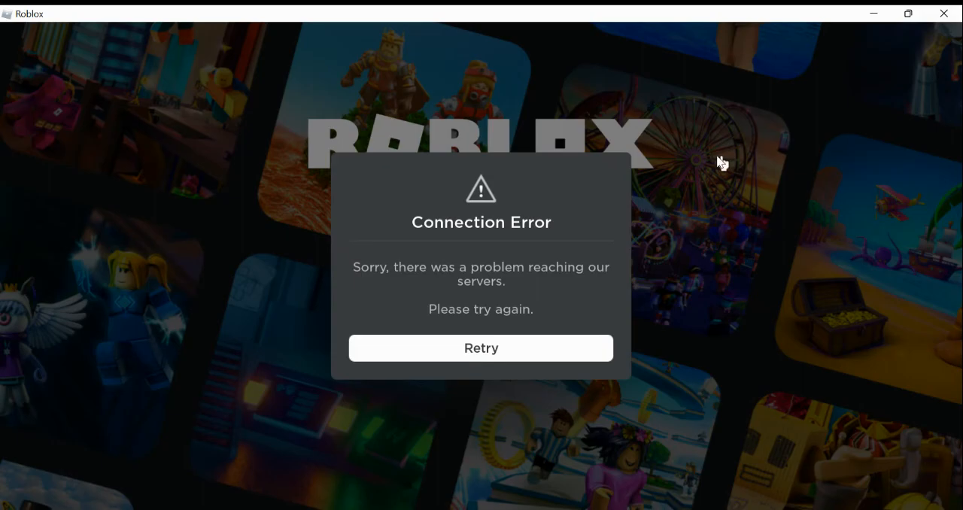
{"action": "mouse_move", "coordinate": [618, 286]}
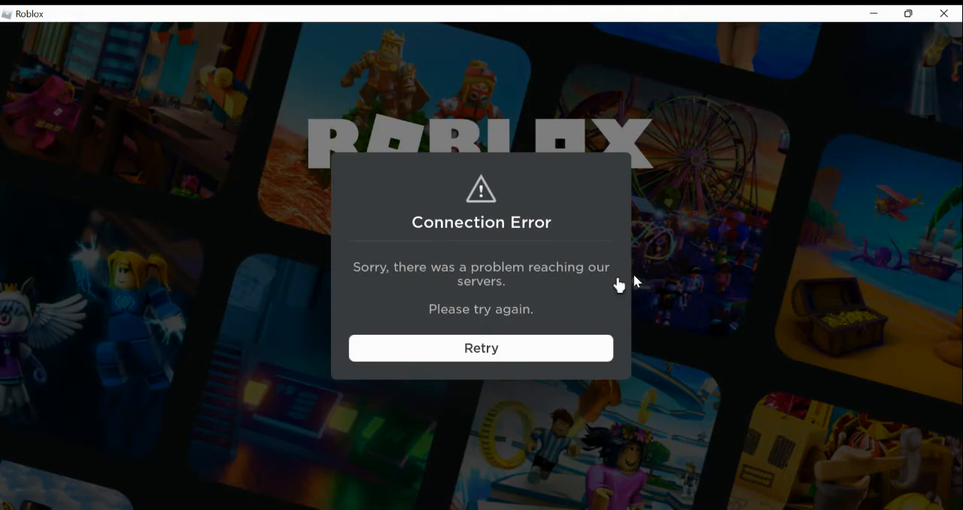
{"action": "mouse_move", "coordinate": [677, 233]}
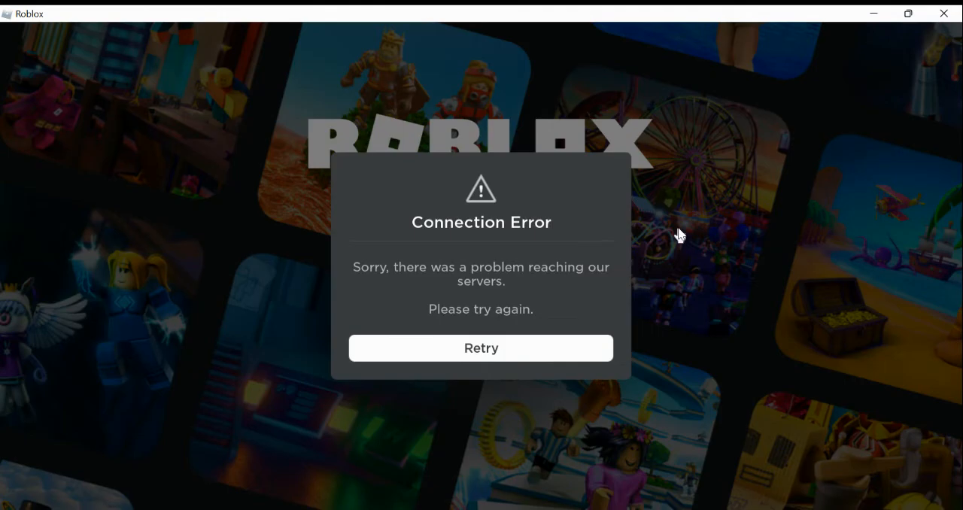
{"action": "left_click", "coordinate": [481, 348]}
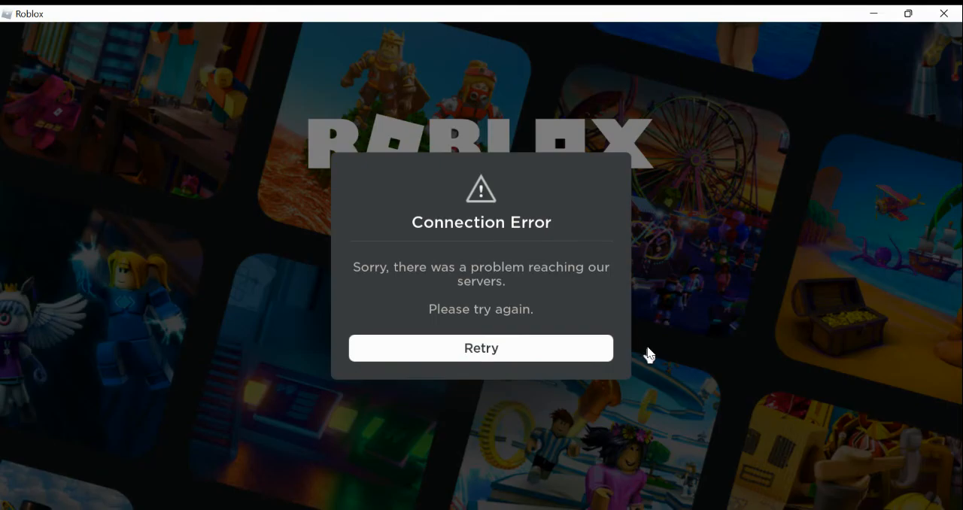
{"action": "mouse_move", "coordinate": [549, 172]}
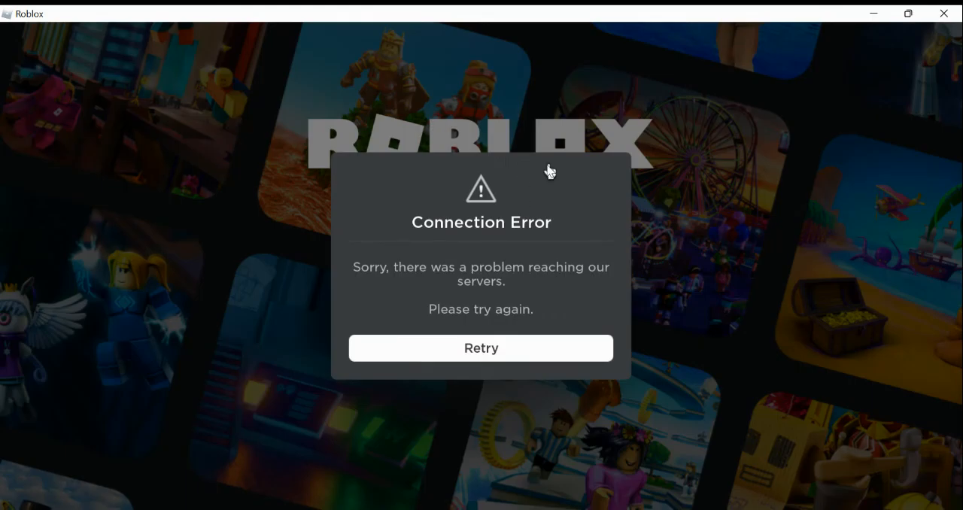
{"action": "mouse_move", "coordinate": [827, 284]}
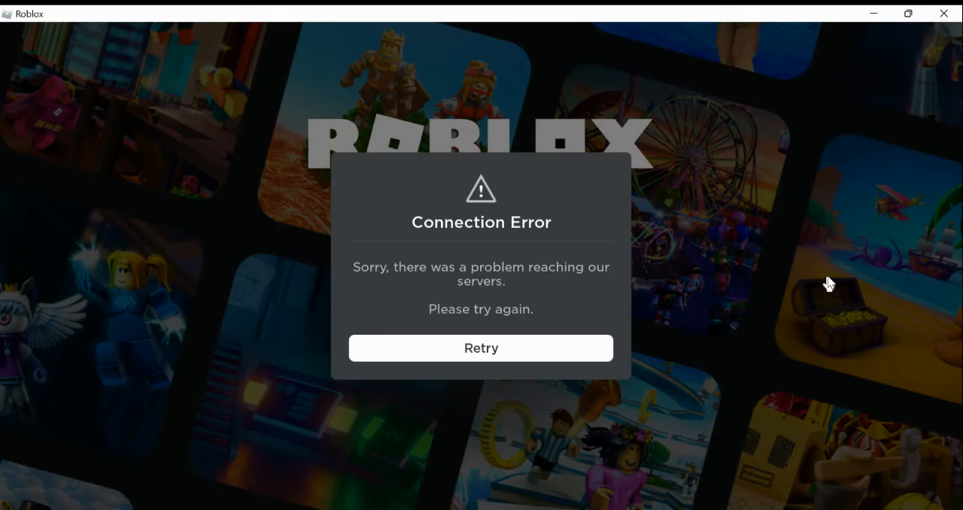
{"action": "mouse_move", "coordinate": [650, 398]}
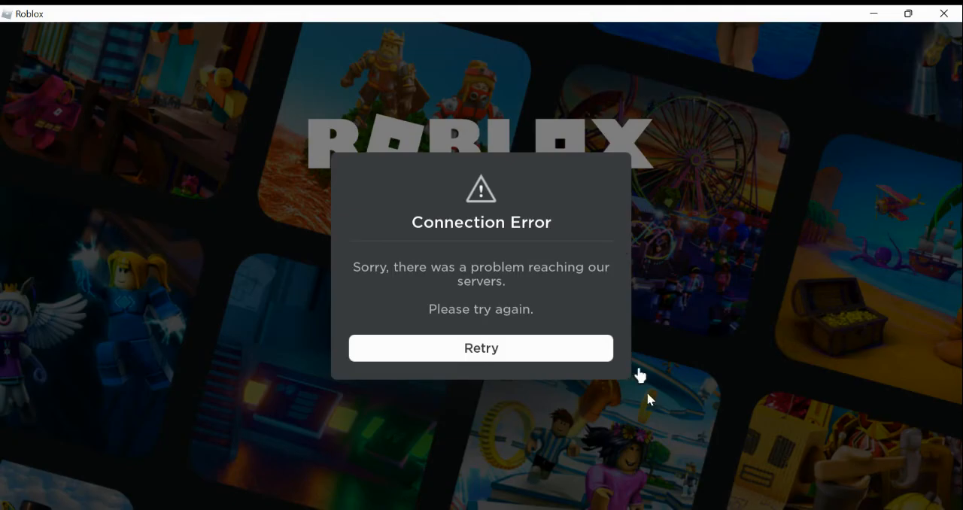
{"action": "mouse_move", "coordinate": [512, 402]}
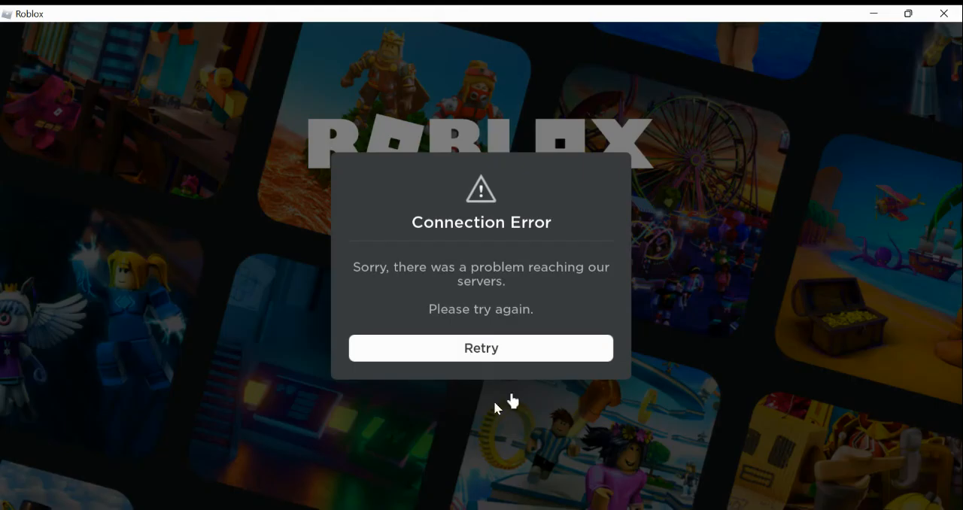
{"action": "mouse_move", "coordinate": [632, 290]}
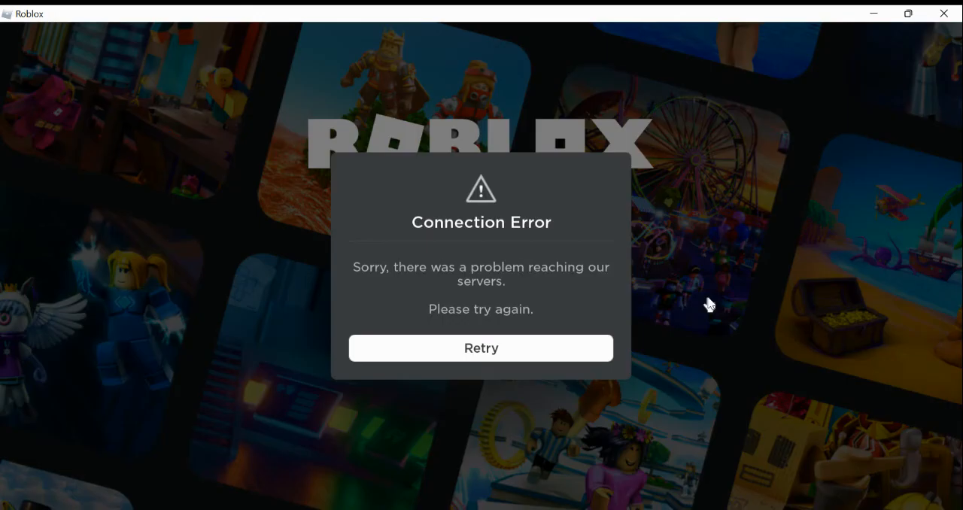
{"action": "mouse_move", "coordinate": [614, 324]}
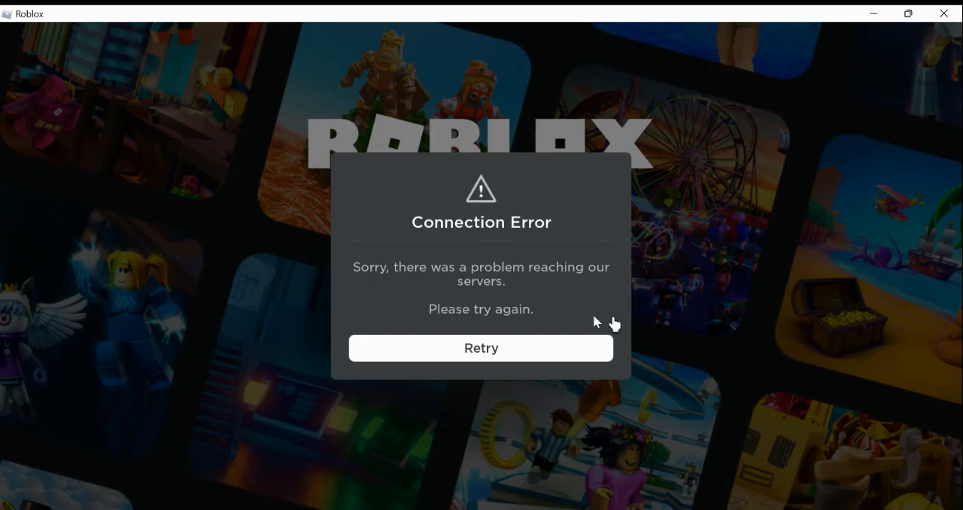
{"action": "mouse_move", "coordinate": [571, 248]}
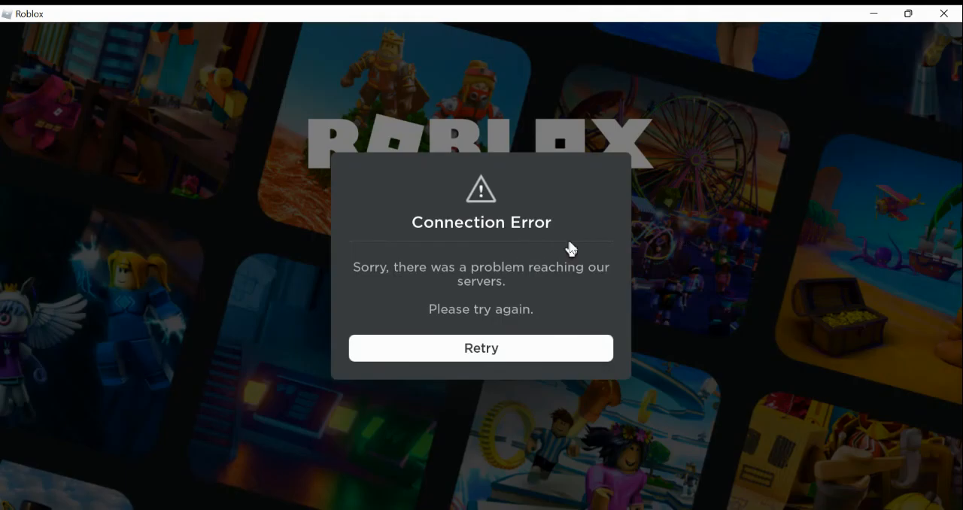
{"action": "mouse_move", "coordinate": [765, 326]}
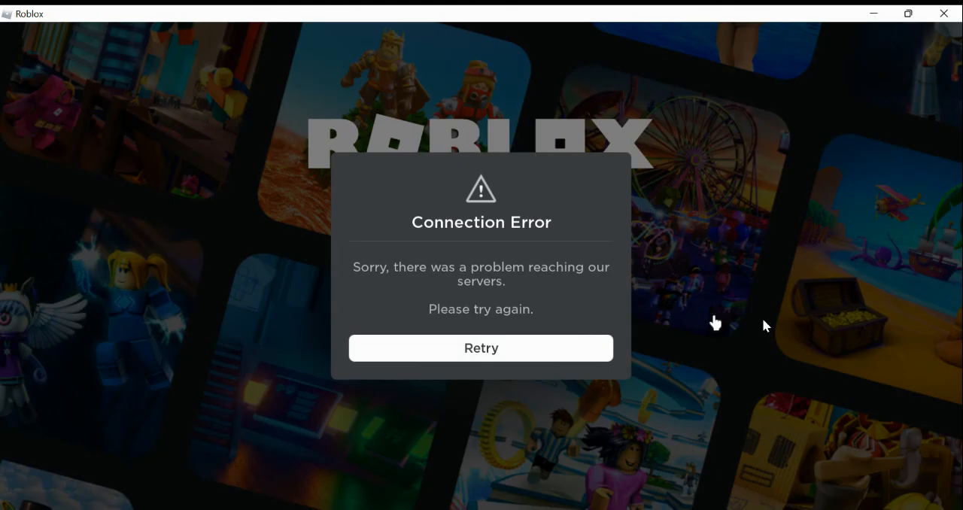
{"action": "mouse_move", "coordinate": [547, 446]}
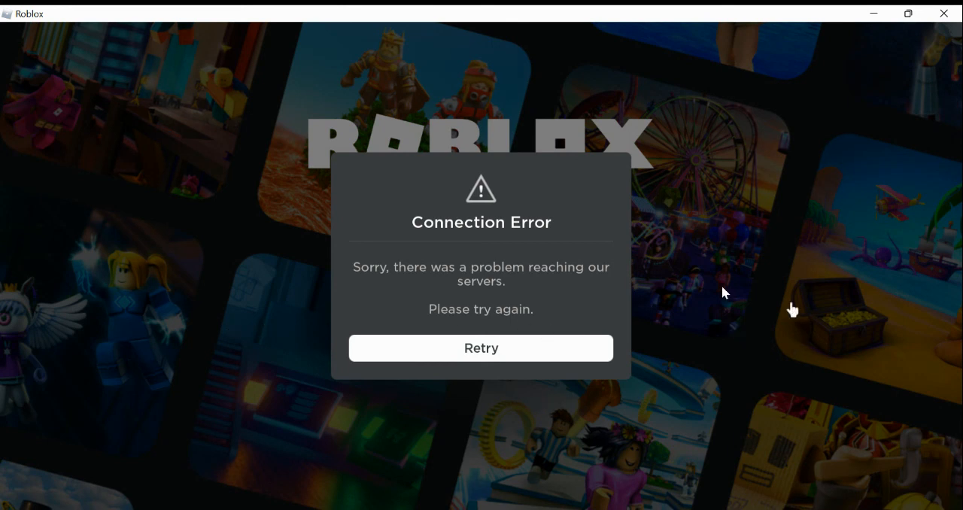
{"action": "mouse_move", "coordinate": [699, 299]}
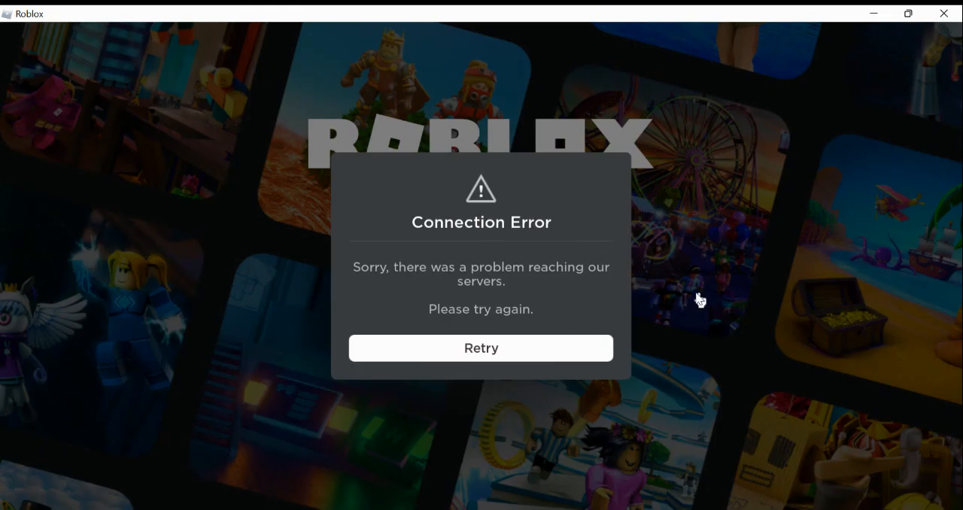
{"action": "mouse_move", "coordinate": [946, 399]}
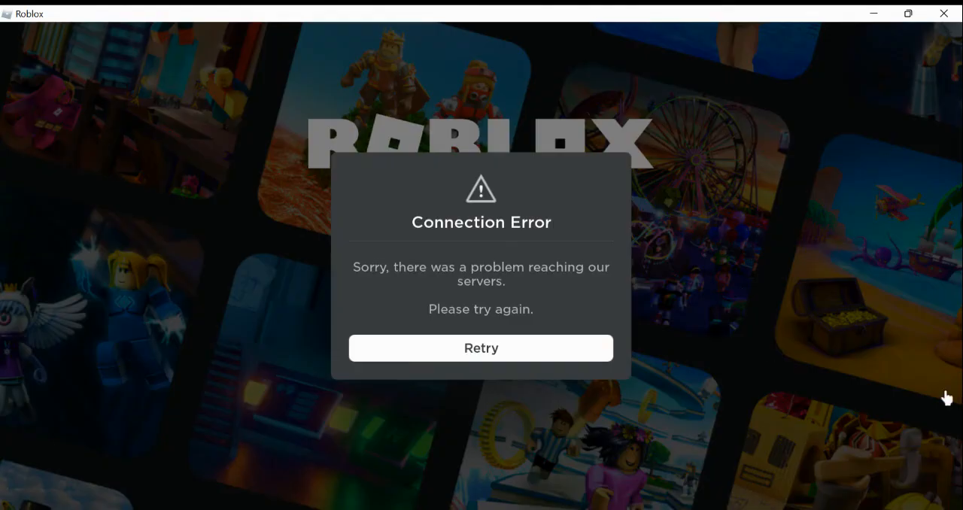
{"action": "mouse_move", "coordinate": [811, 336]}
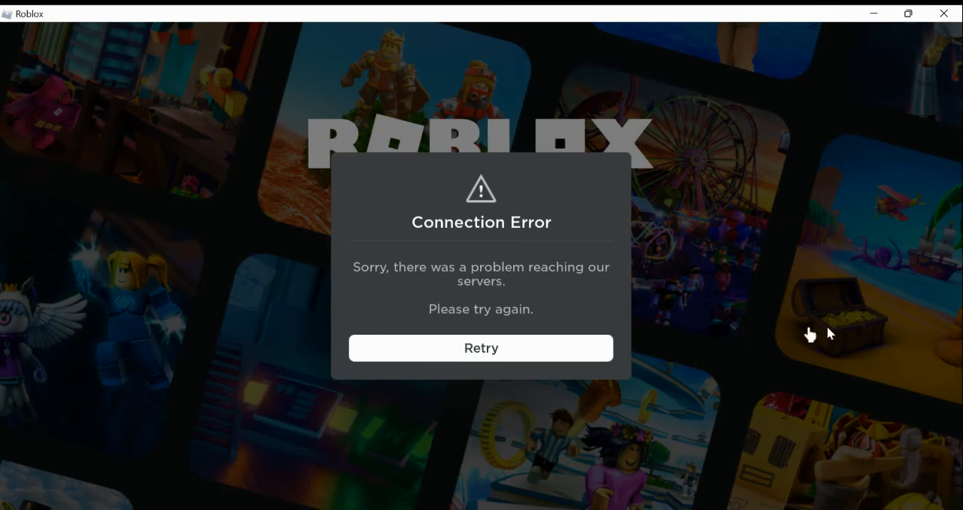
{"action": "mouse_move", "coordinate": [607, 430]}
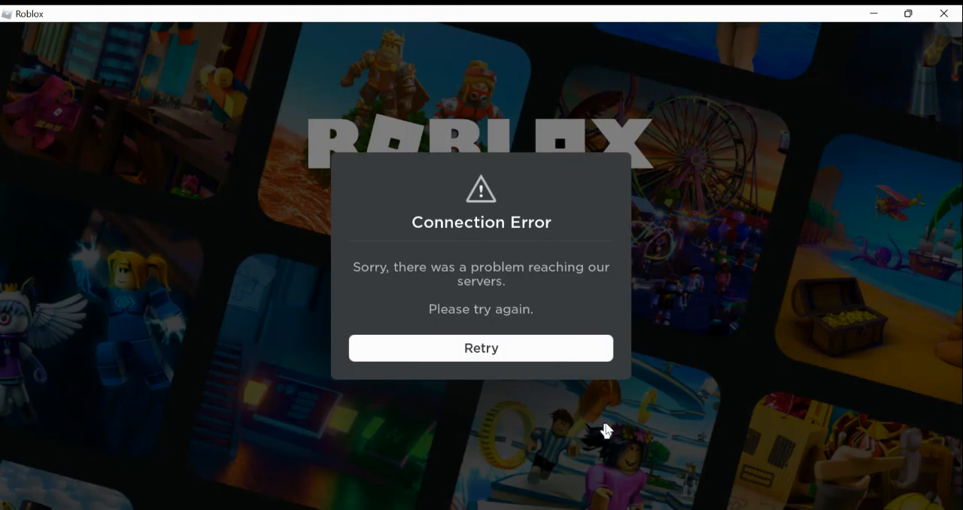